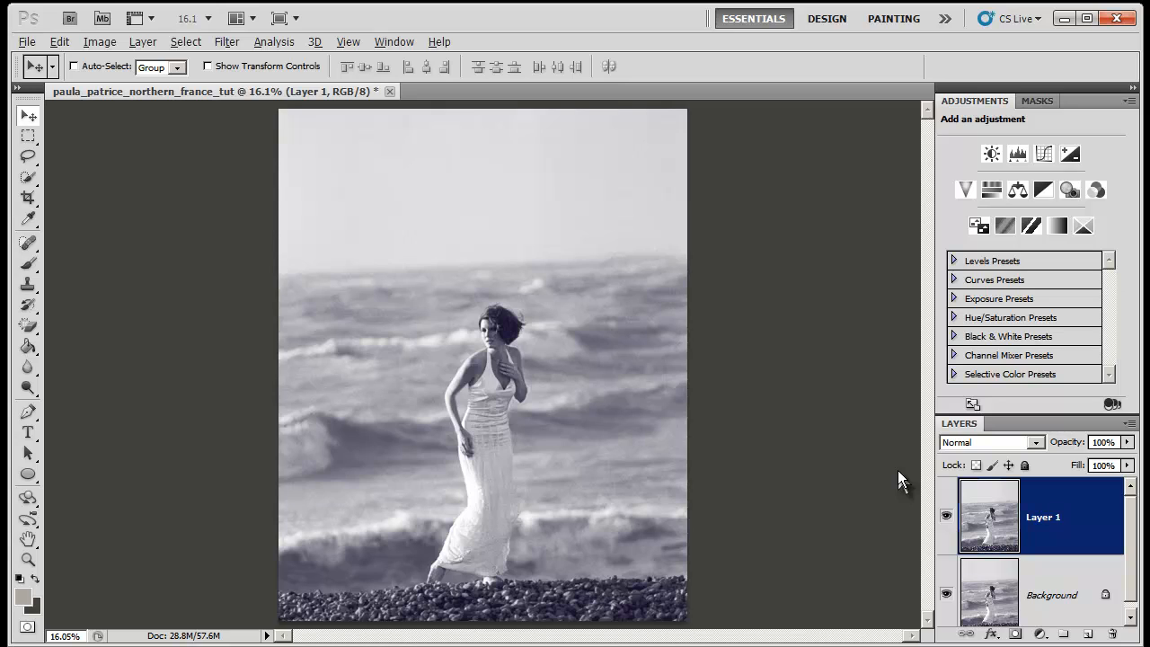
{"action": "mouse_move", "coordinate": [816, 278]}
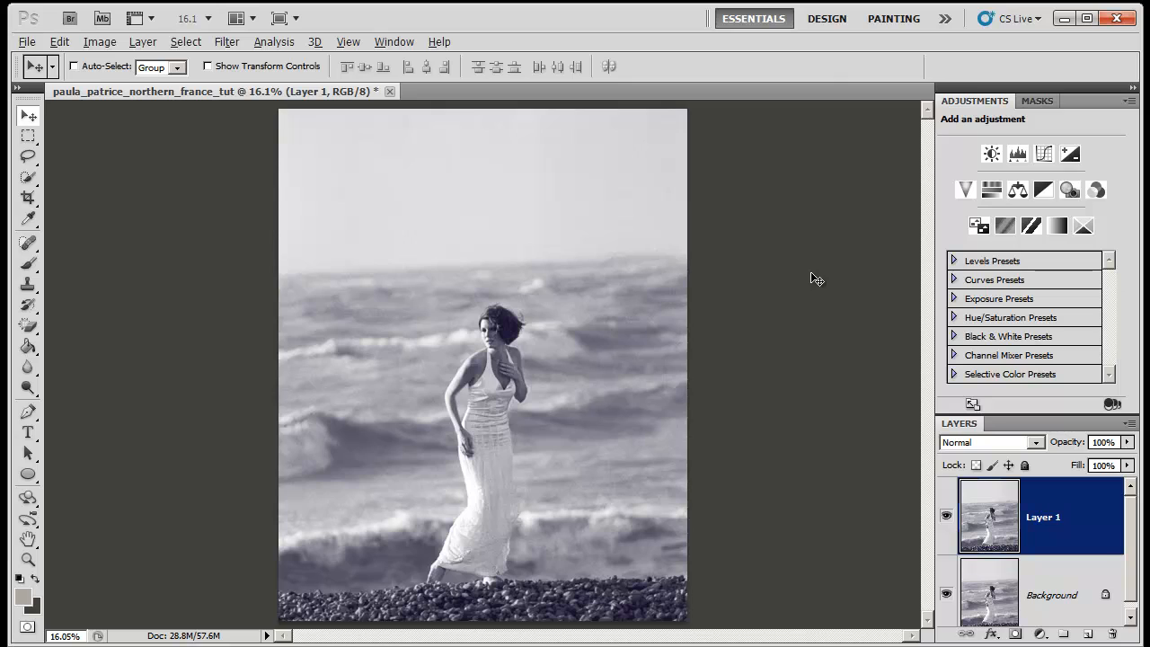
{"action": "mouse_move", "coordinate": [237, 178]}
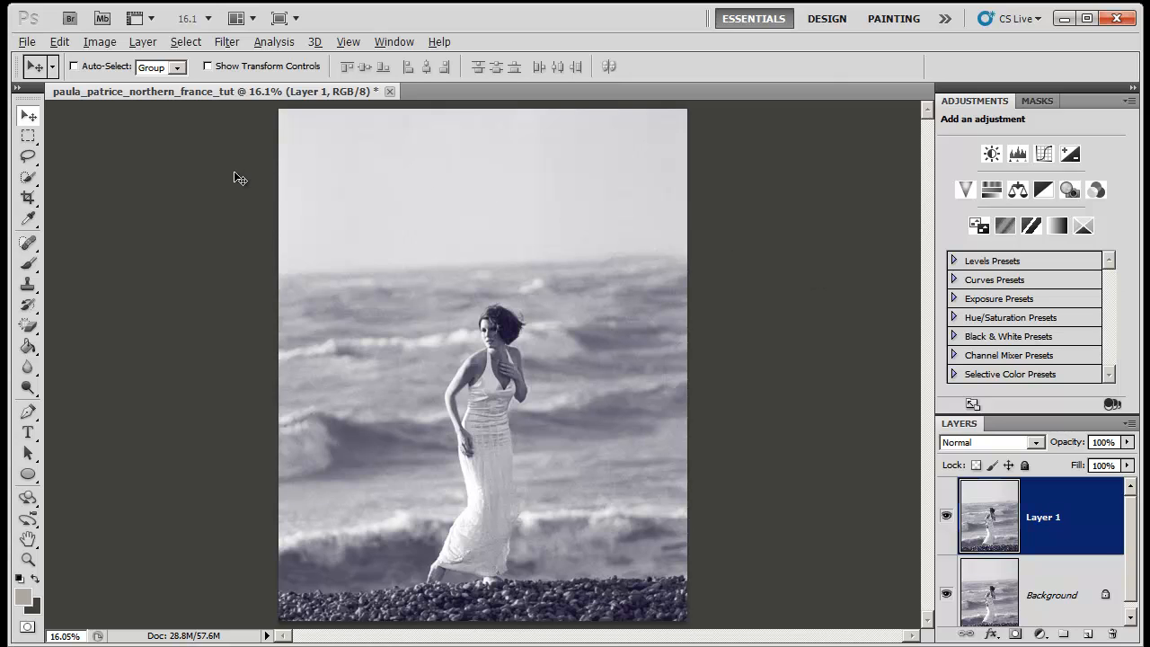
{"action": "mouse_move", "coordinate": [93, 223]}
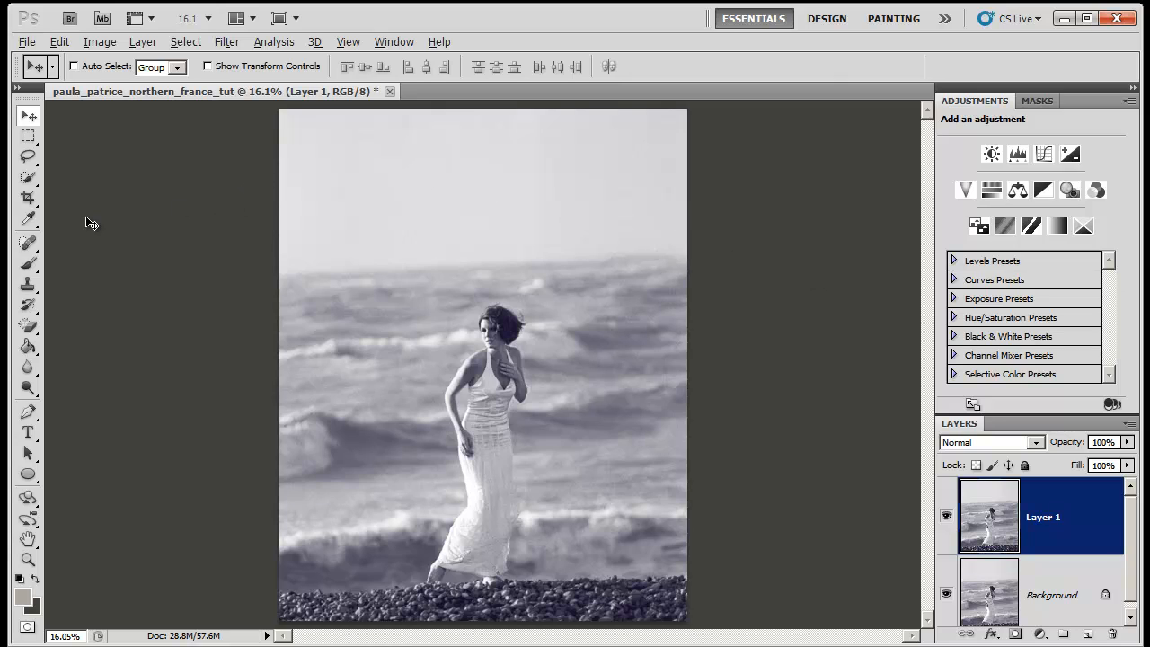
{"action": "mouse_move", "coordinate": [9, 212]}
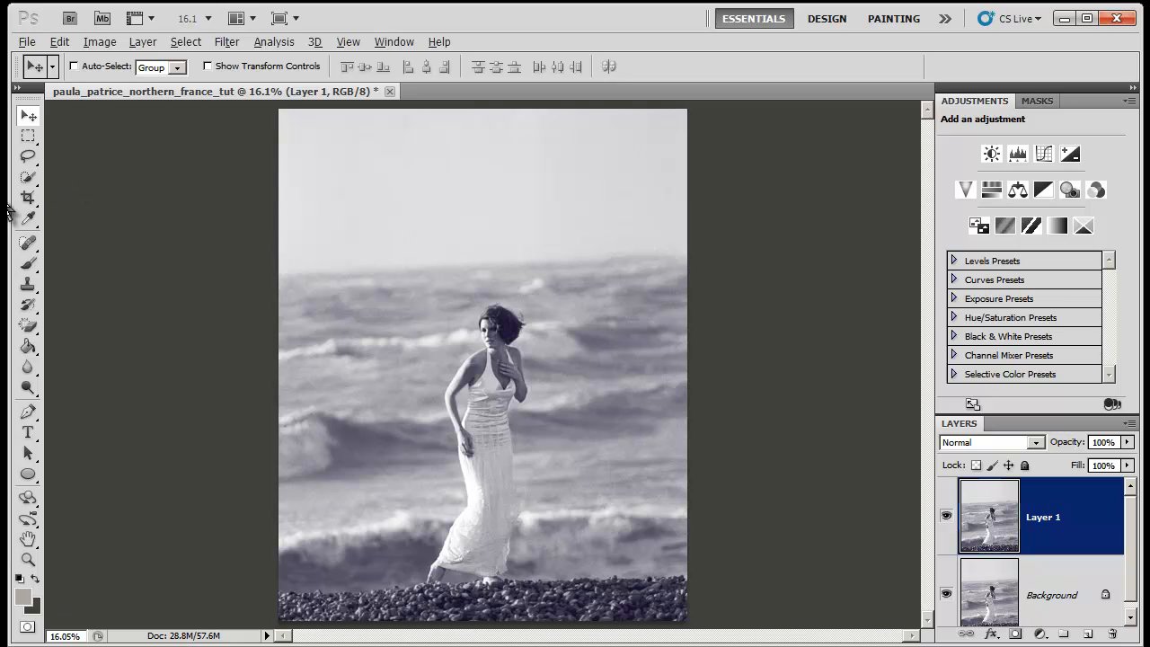
Step: Commit a crop rotated to the sea horizon so the beach photo sits level
{"action": "left_click", "coordinate": [29, 198]}
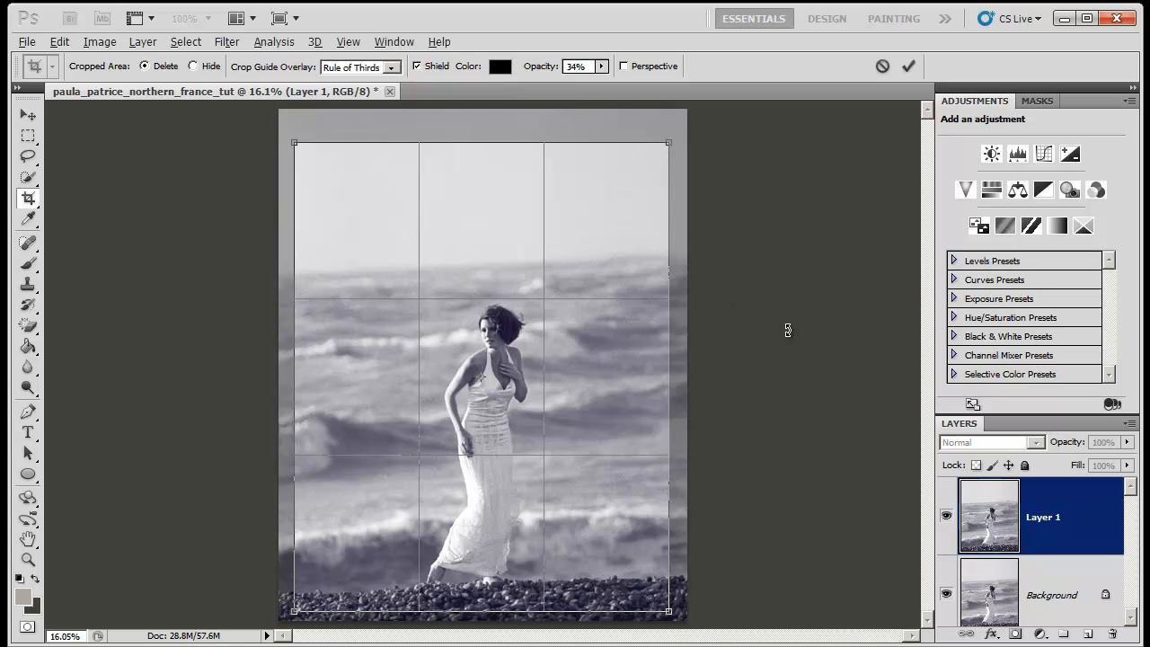
{"action": "mouse_move", "coordinate": [681, 122]}
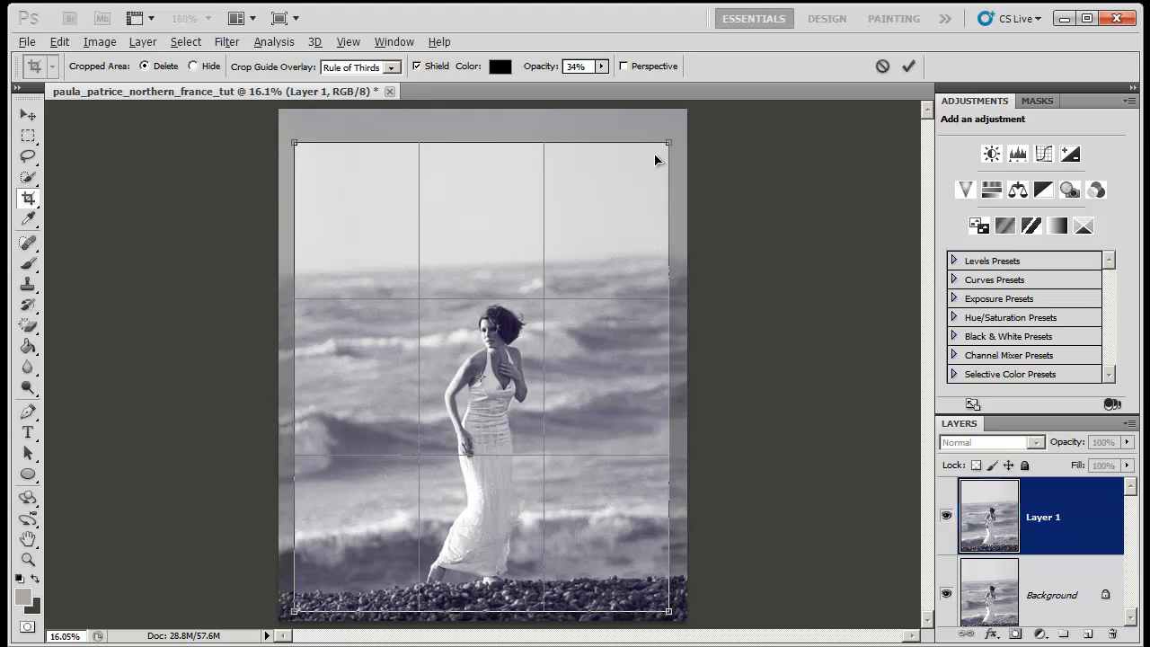
{"action": "mouse_move", "coordinate": [668, 140]}
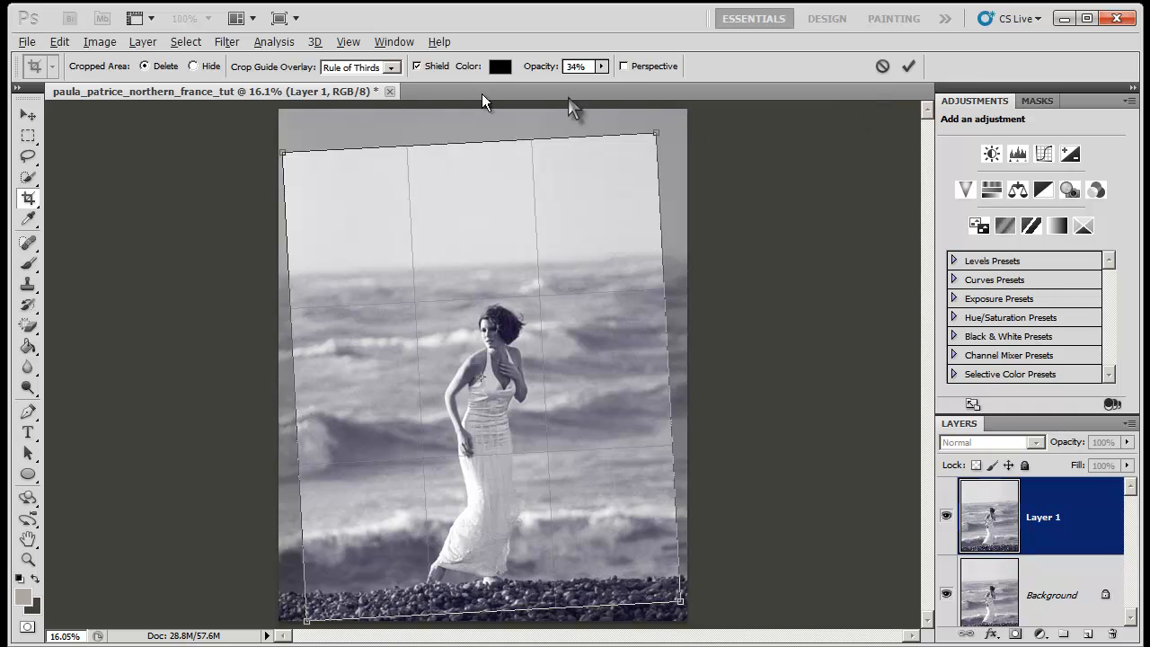
{"action": "mouse_move", "coordinate": [692, 553]}
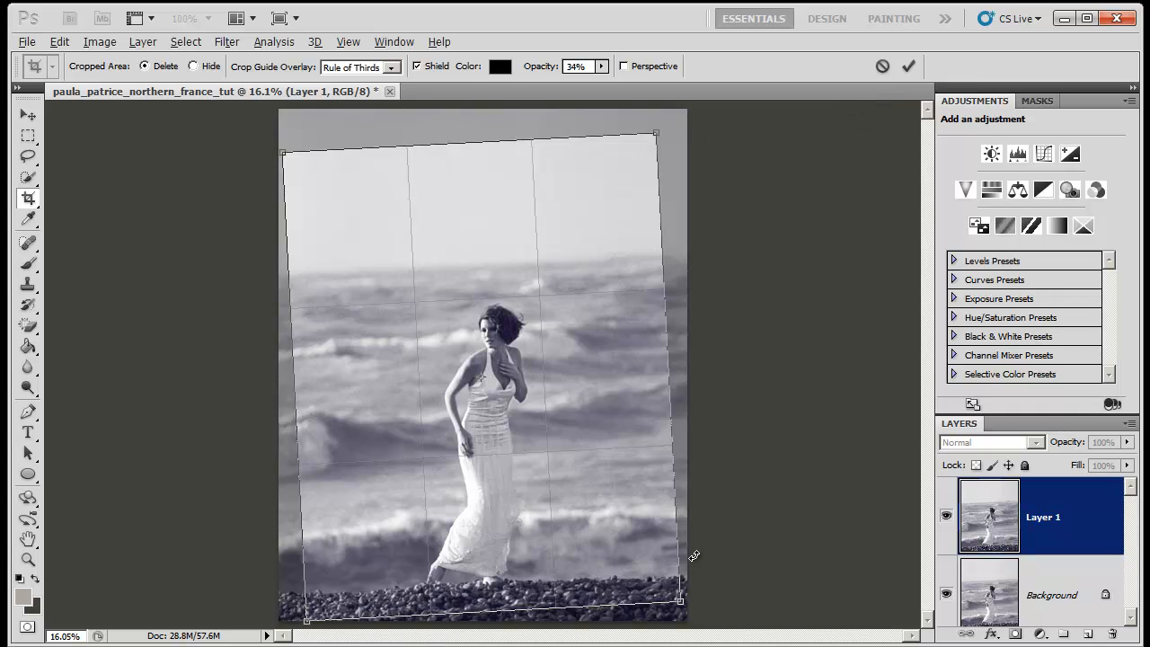
{"action": "mouse_move", "coordinate": [943, 483]}
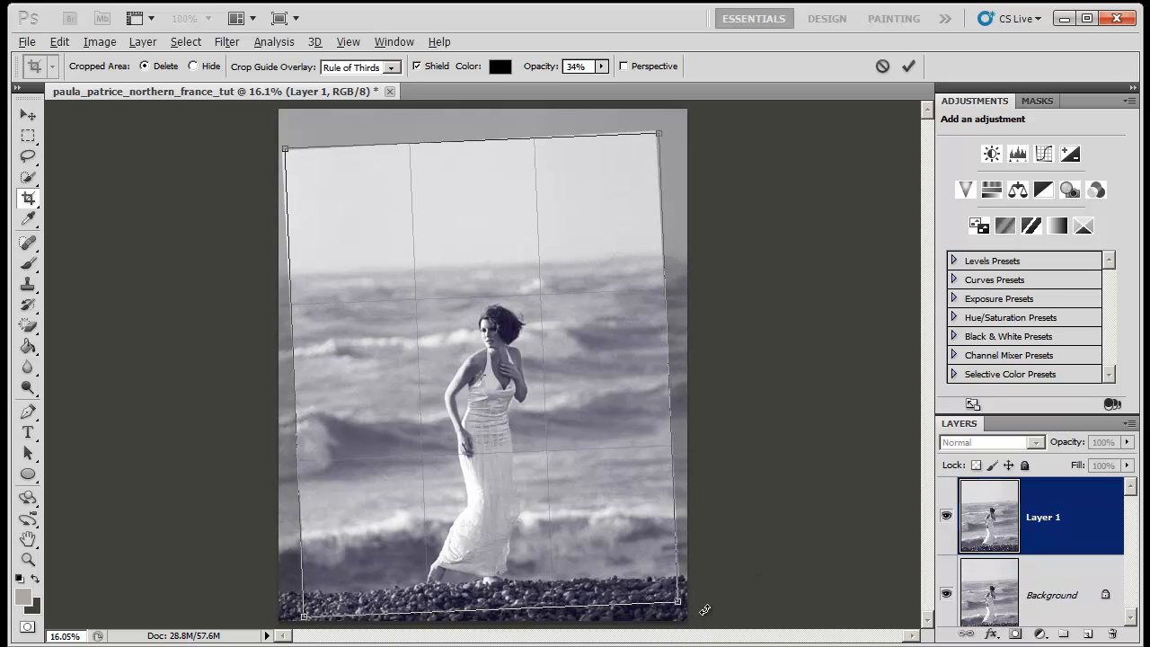
{"action": "mouse_move", "coordinate": [909, 65]}
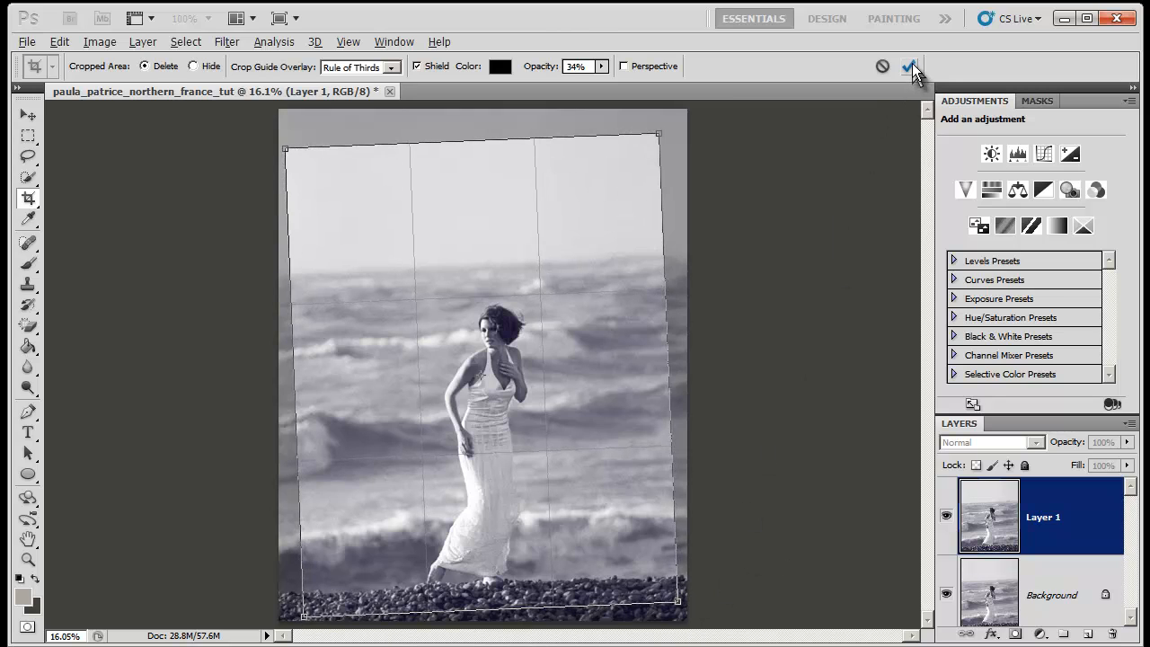
{"action": "left_click", "coordinate": [910, 67]}
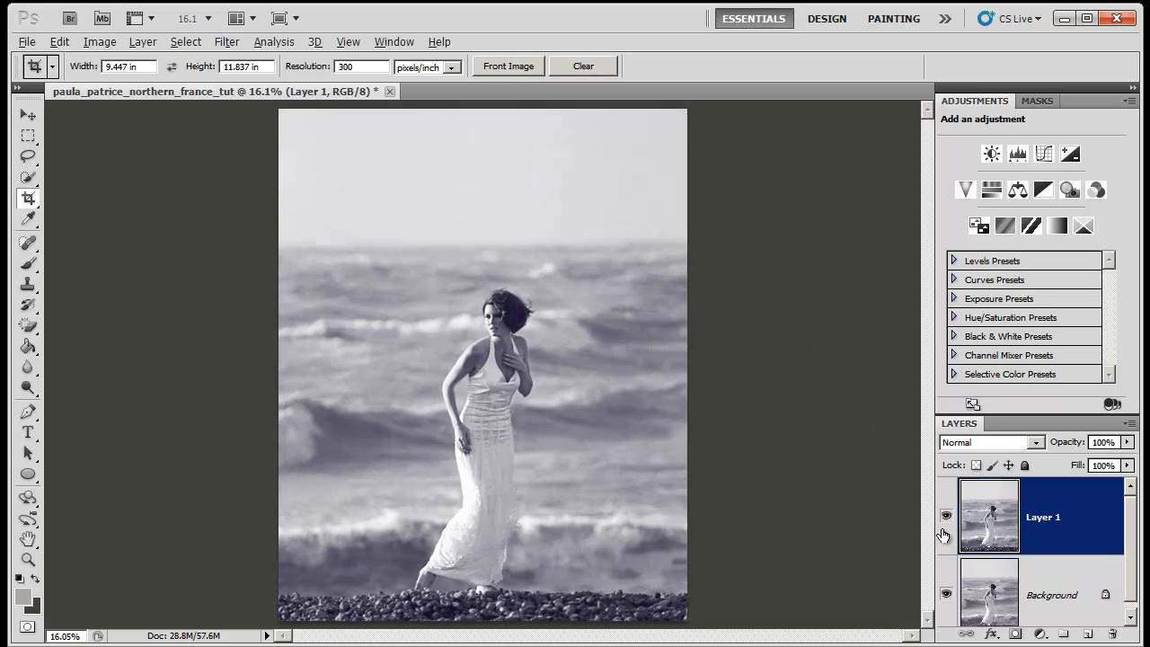
{"action": "mouse_move", "coordinate": [806, 377]}
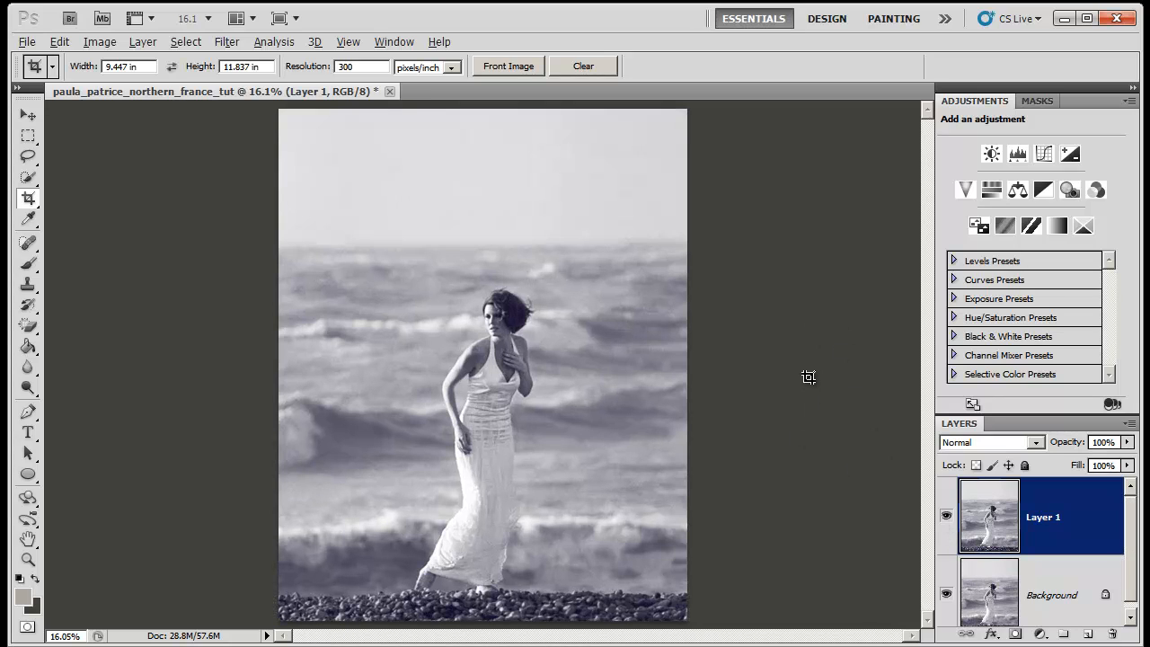
{"action": "mouse_move", "coordinate": [812, 381]}
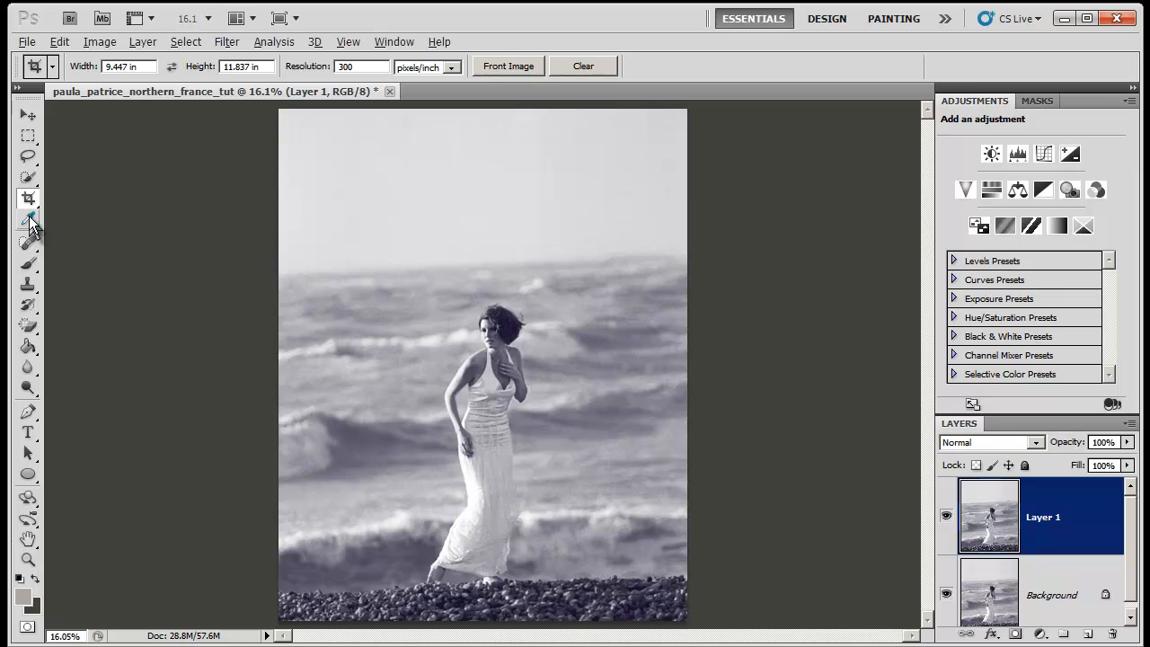
Step: Switch to the Ruler Tool from the Eyedropper flyout to measure the horizon tilt
{"action": "left_click", "coordinate": [29, 220]}
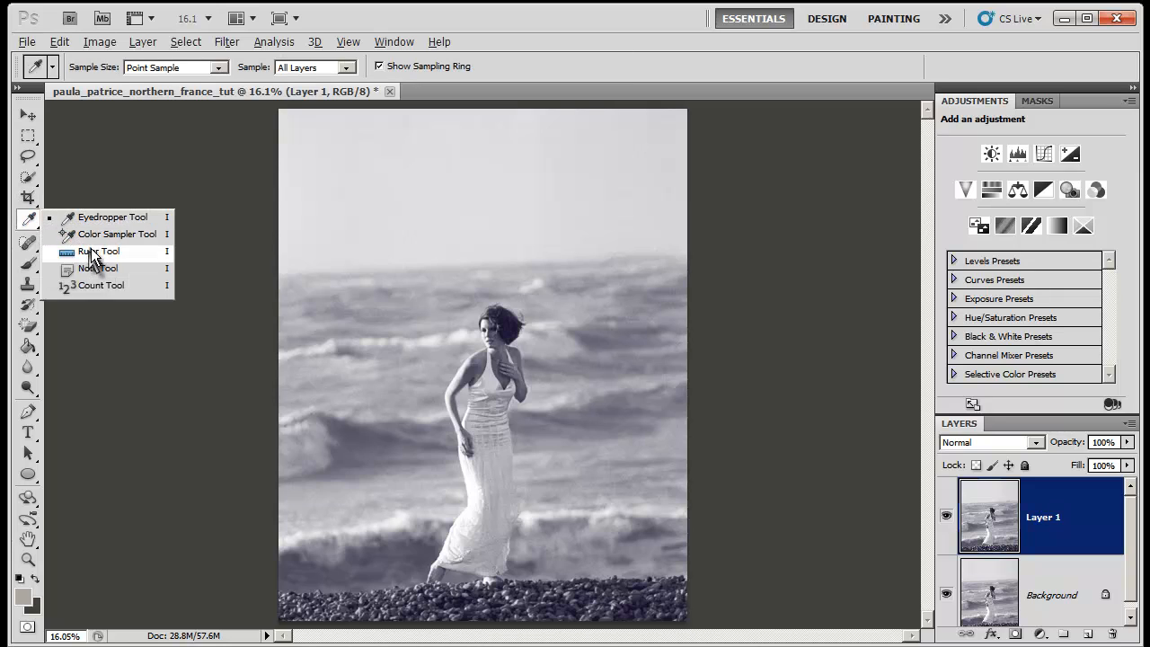
{"action": "mouse_move", "coordinate": [104, 259]}
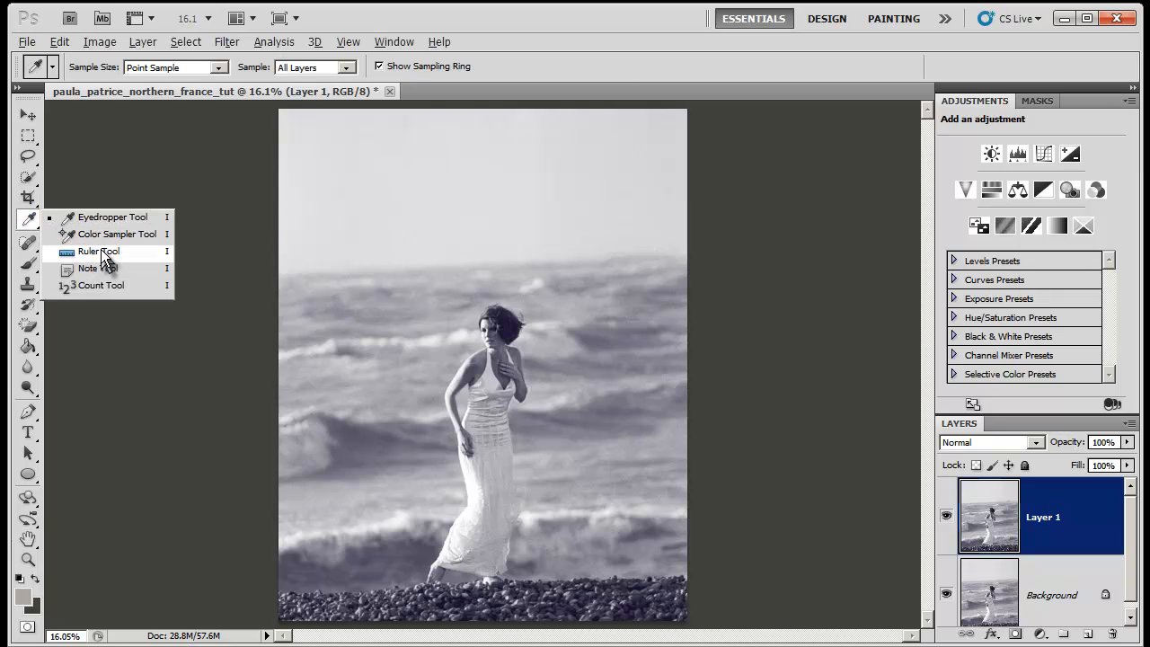
{"action": "left_click", "coordinate": [99, 251]}
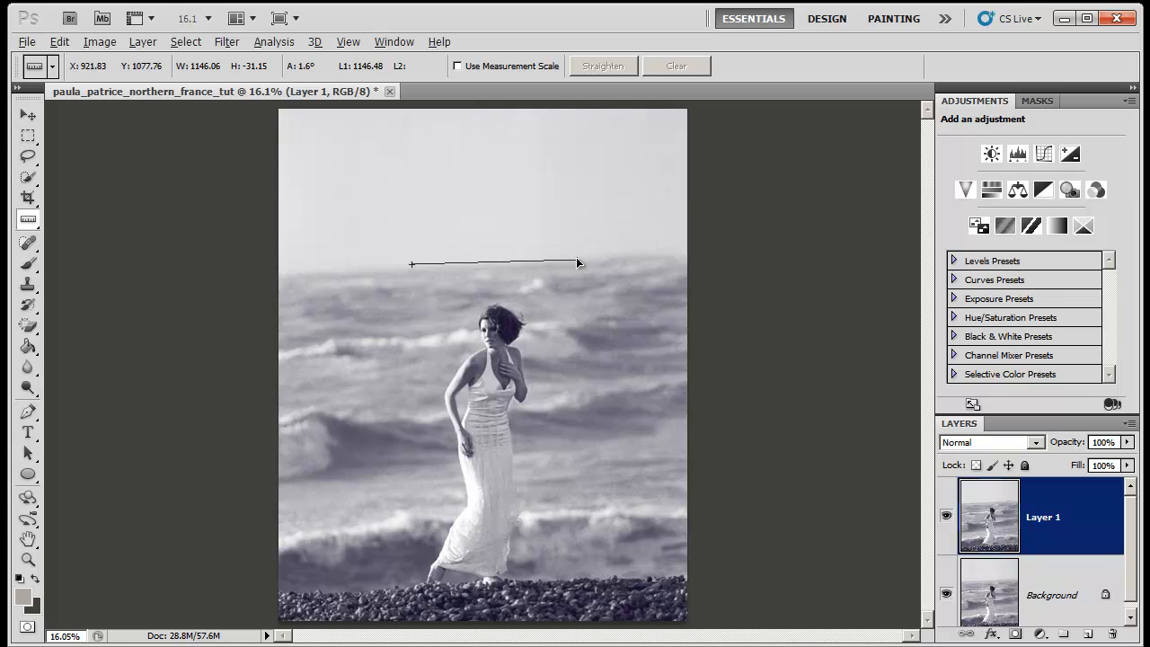
Step: Redraw the ruler line along the sea horizon, measuring a tilt of about 2.2°
{"action": "left_click_drag", "start_coordinate": [578, 262], "coordinate": [575, 262]}
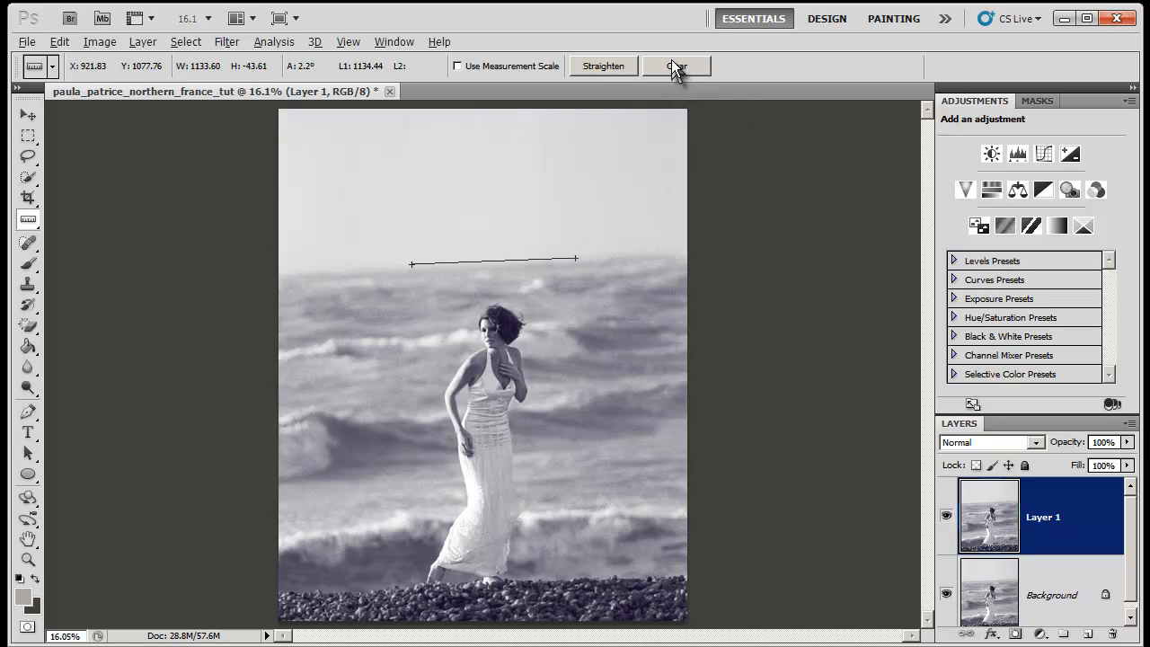
{"action": "mouse_move", "coordinate": [651, 70]}
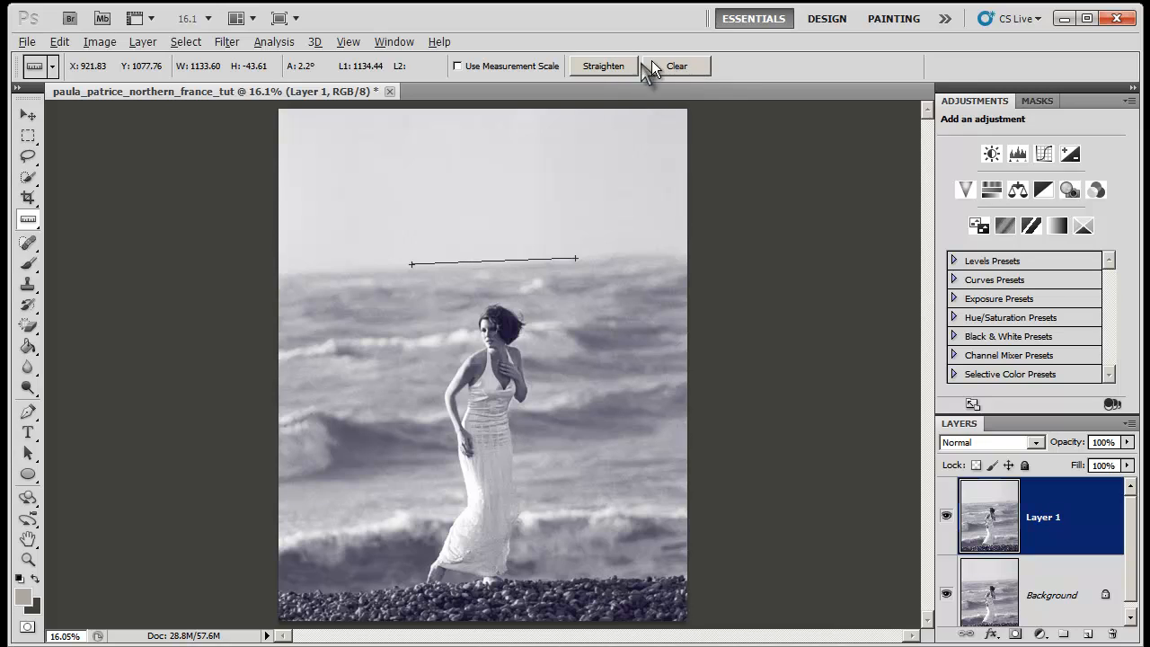
{"action": "mouse_move", "coordinate": [640, 93]}
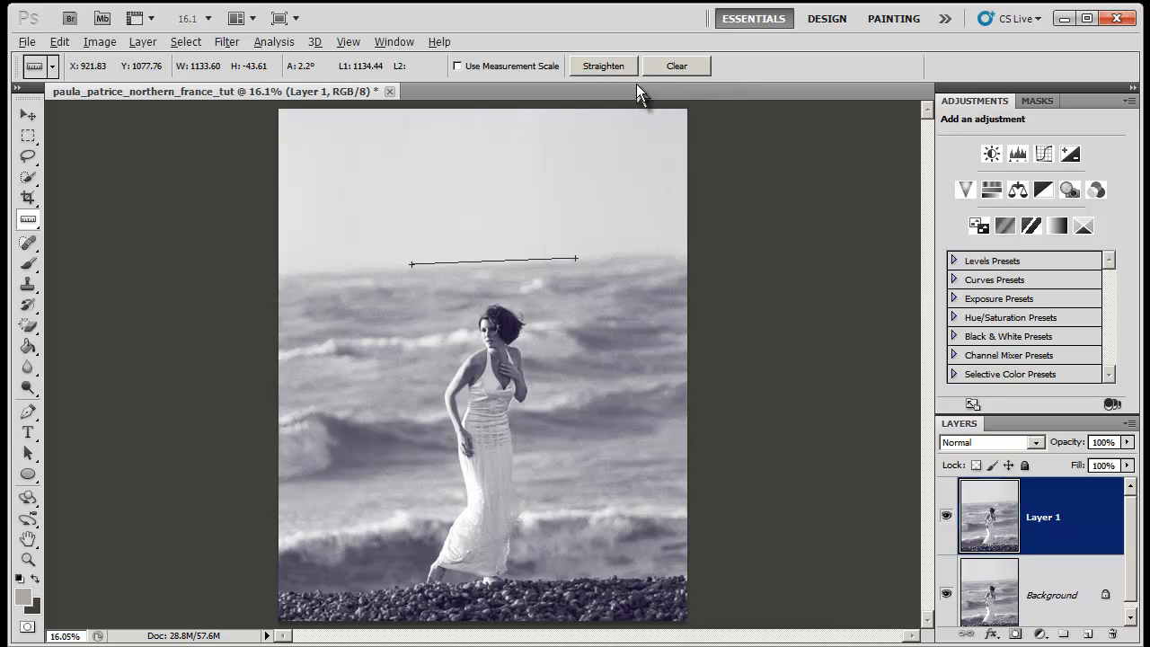
{"action": "left_click", "coordinate": [675, 64]}
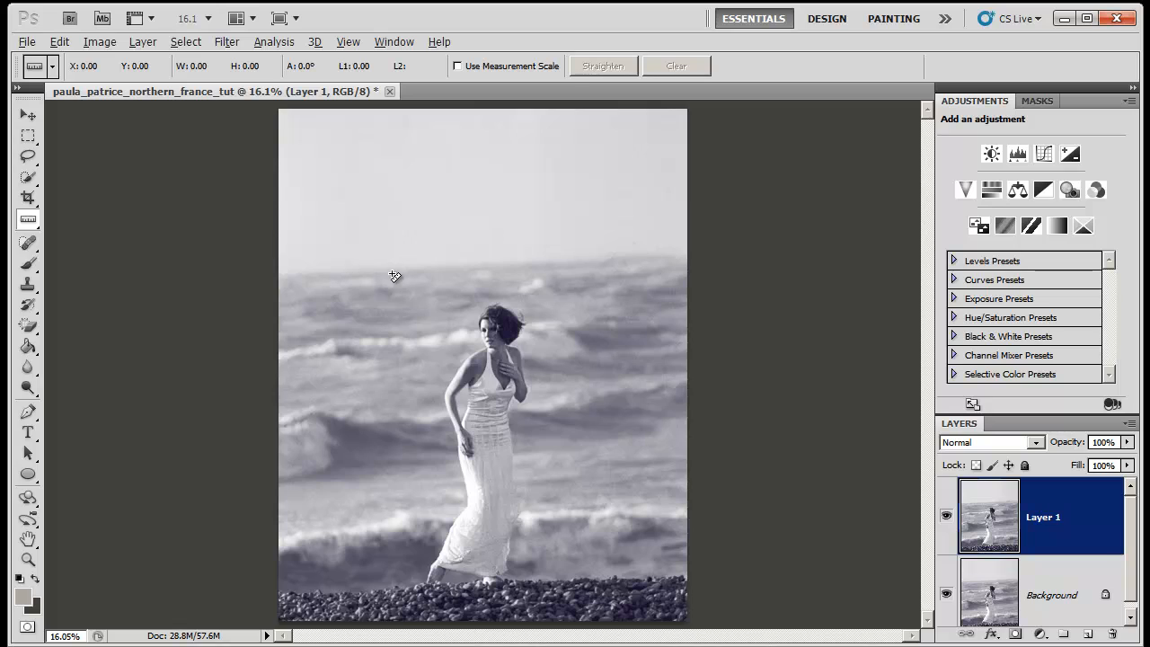
{"action": "left_click_drag", "start_coordinate": [392, 266], "coordinate": [575, 262]}
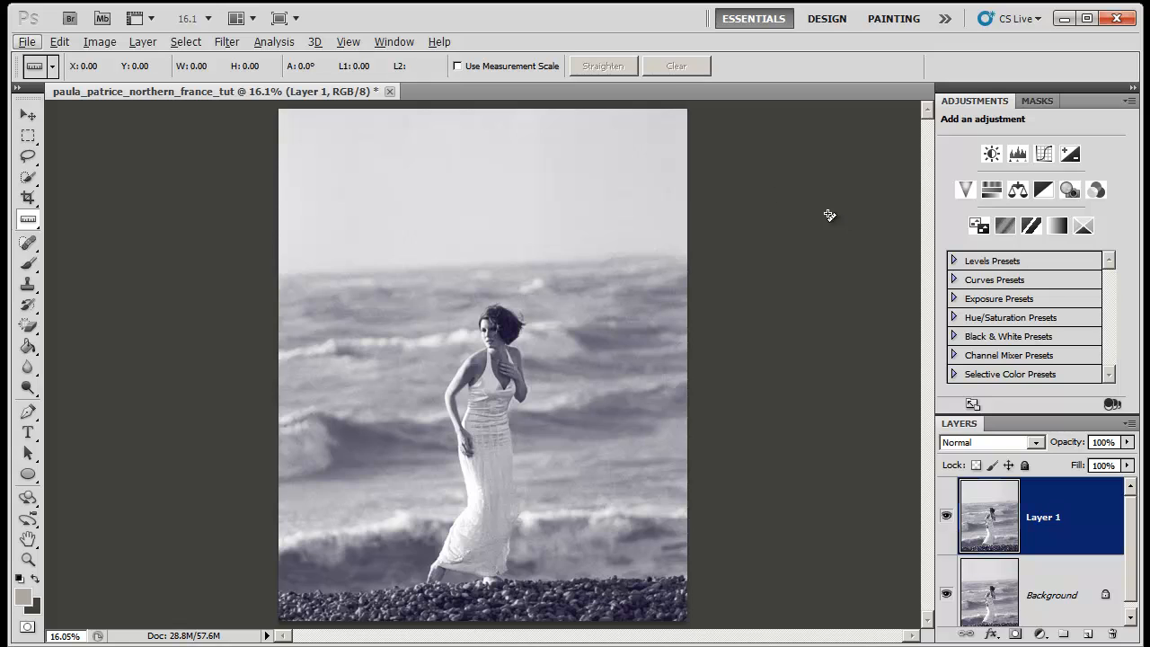
{"action": "mouse_move", "coordinate": [162, 126]}
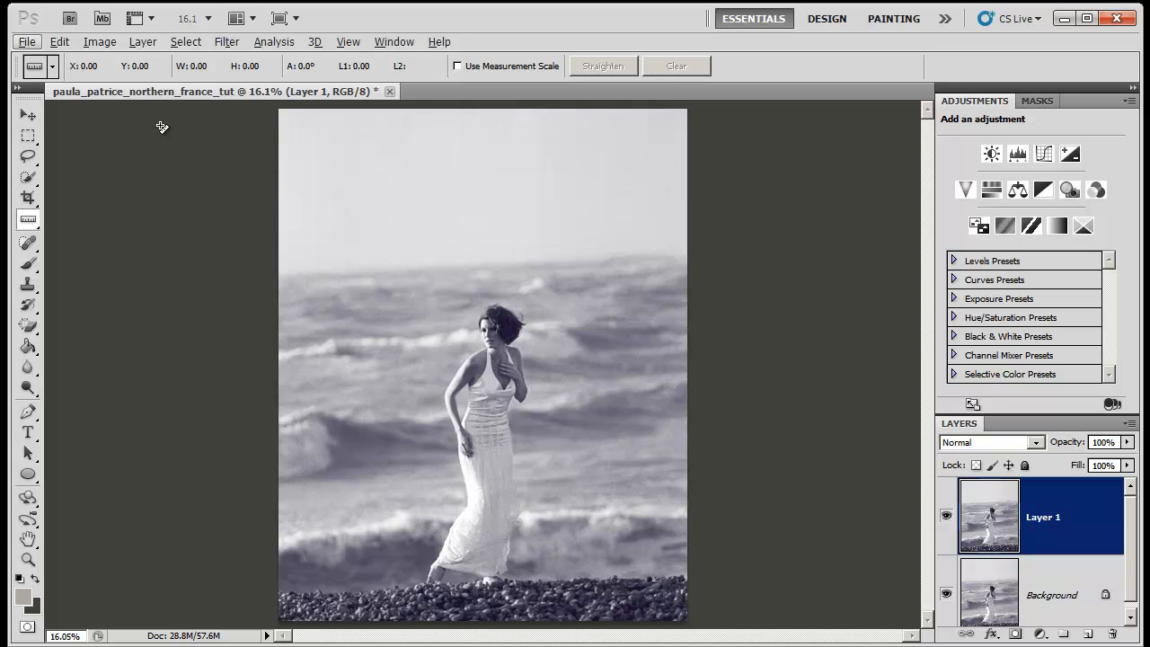
Step: Bring up the Lens Correction filter dialog for the tilted beach photo
{"action": "left_click", "coordinate": [226, 41]}
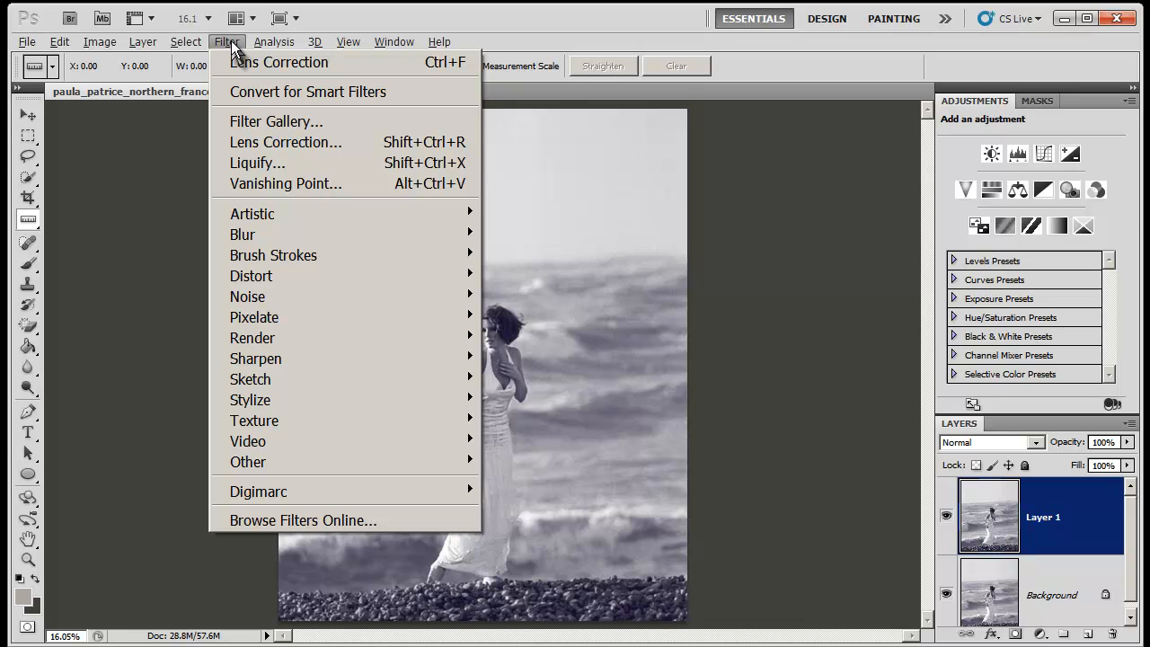
{"action": "mouse_move", "coordinate": [332, 142]}
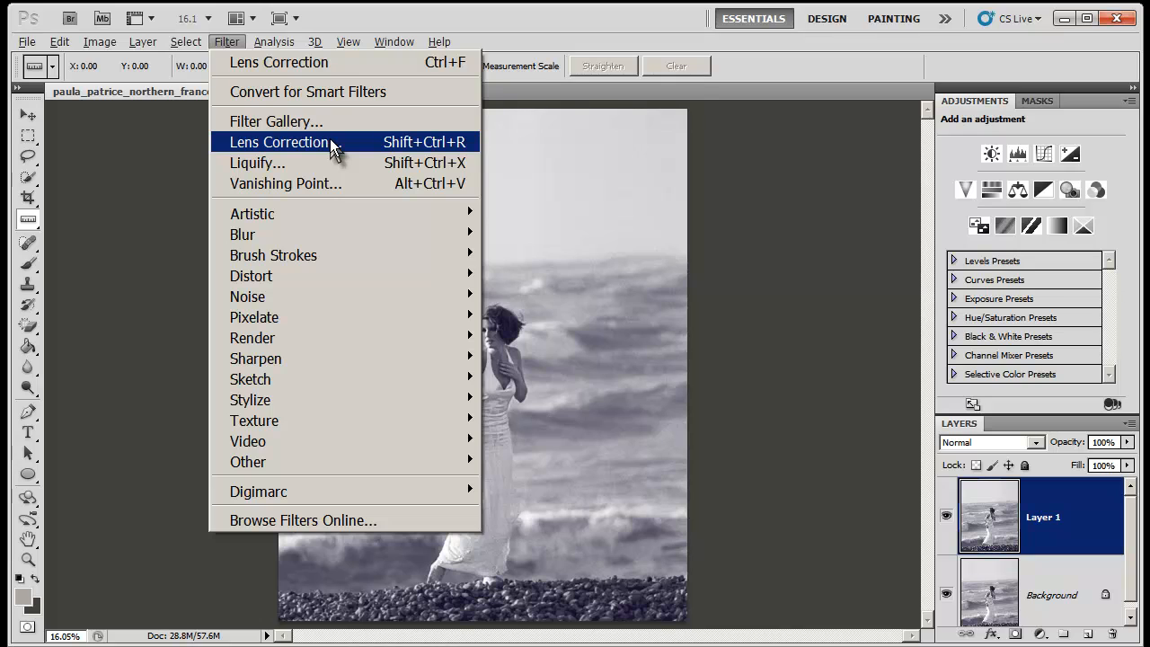
{"action": "mouse_move", "coordinate": [320, 147]}
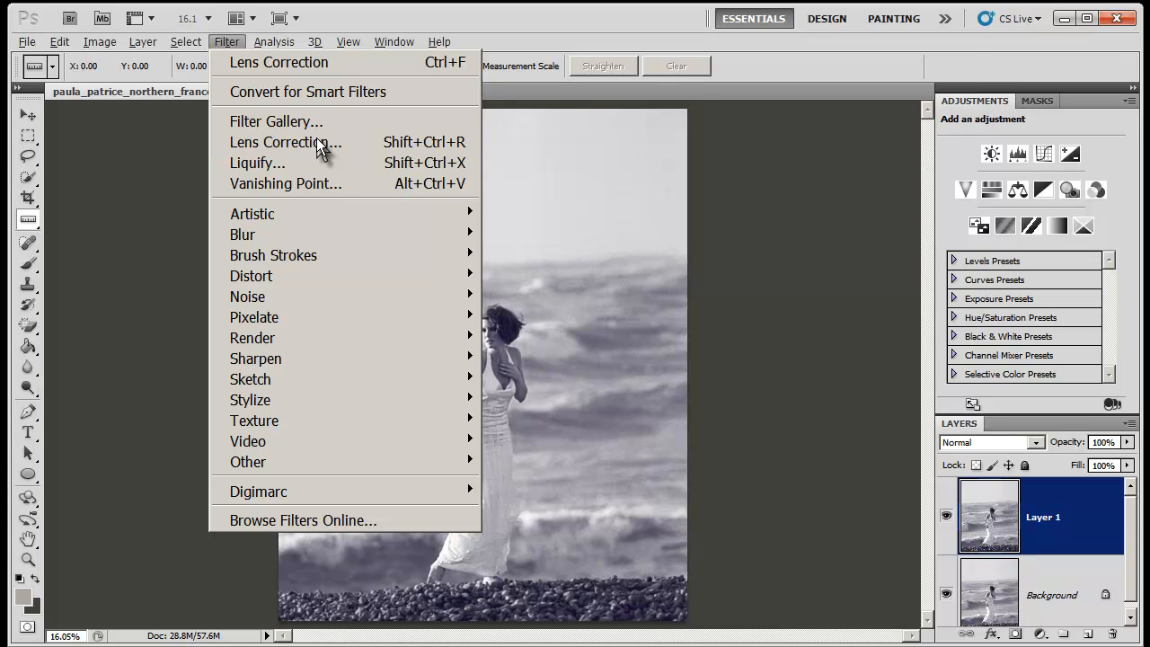
{"action": "left_click", "coordinate": [286, 142]}
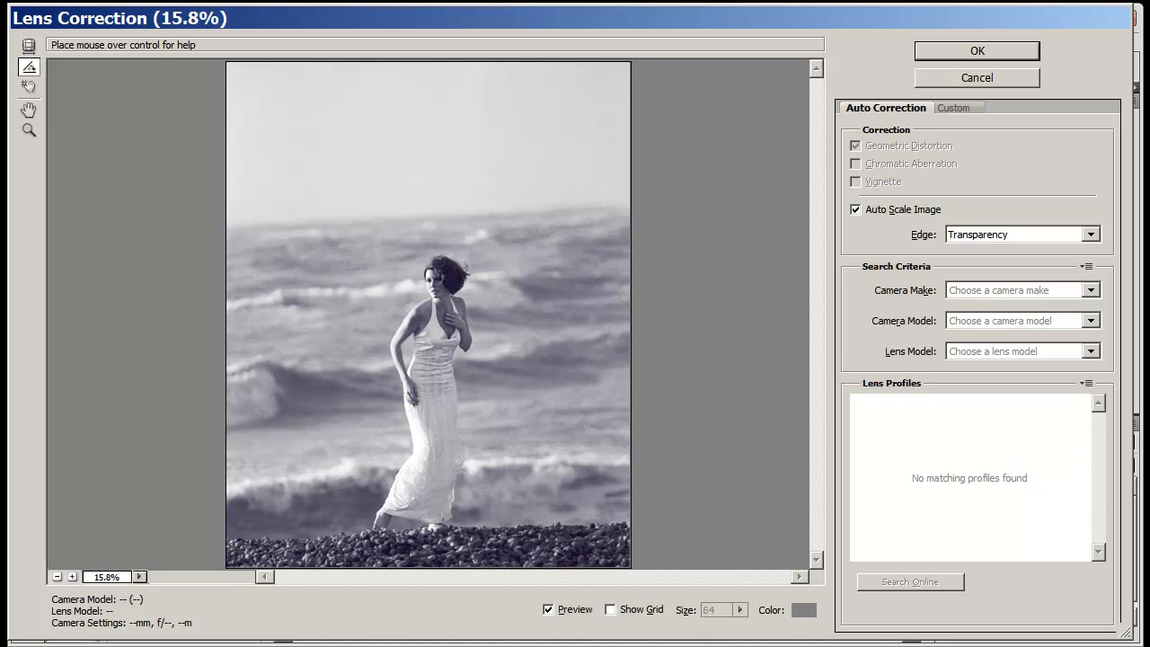
{"action": "mouse_move", "coordinate": [259, 152]}
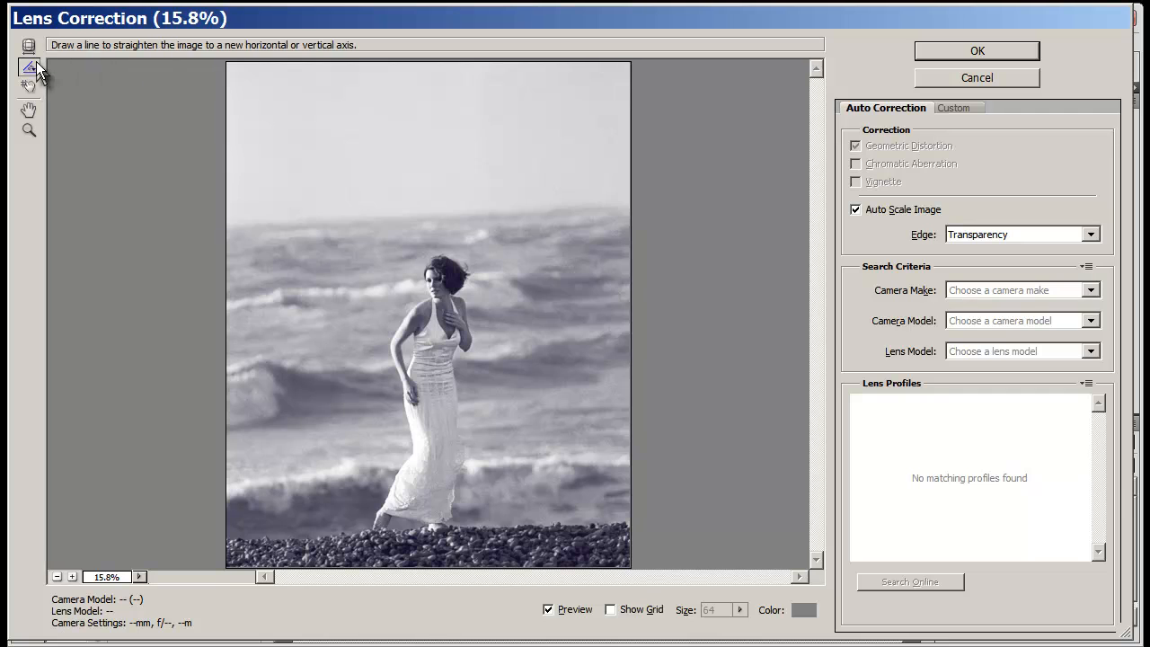
{"action": "mouse_move", "coordinate": [29, 68]}
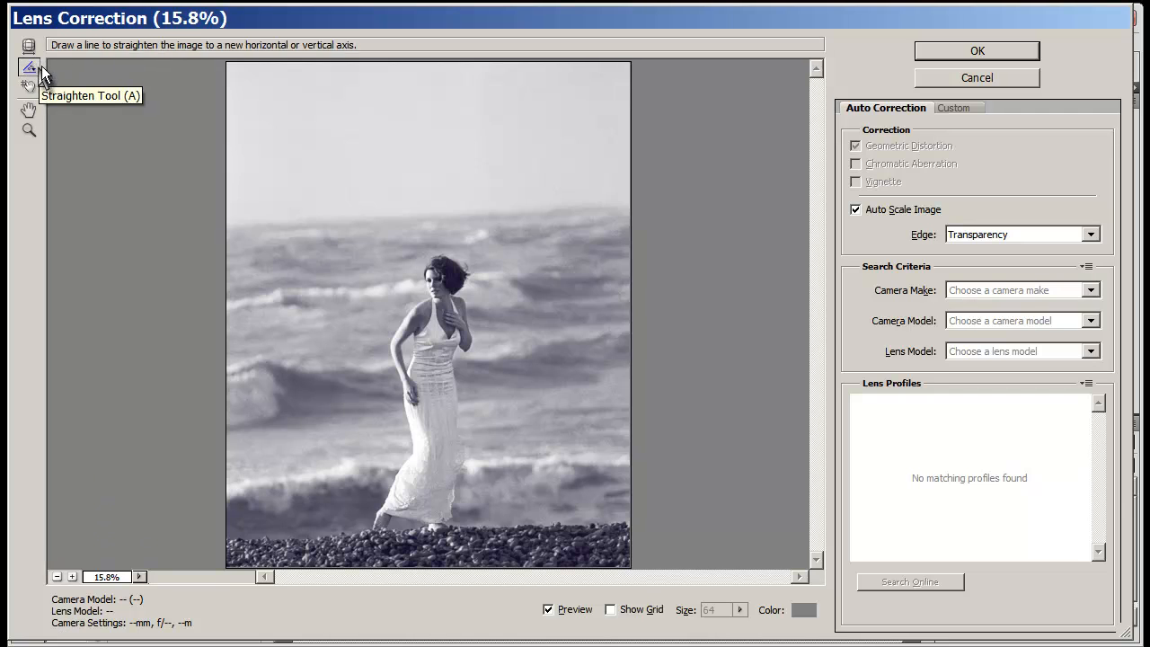
{"action": "mouse_move", "coordinate": [28, 106]}
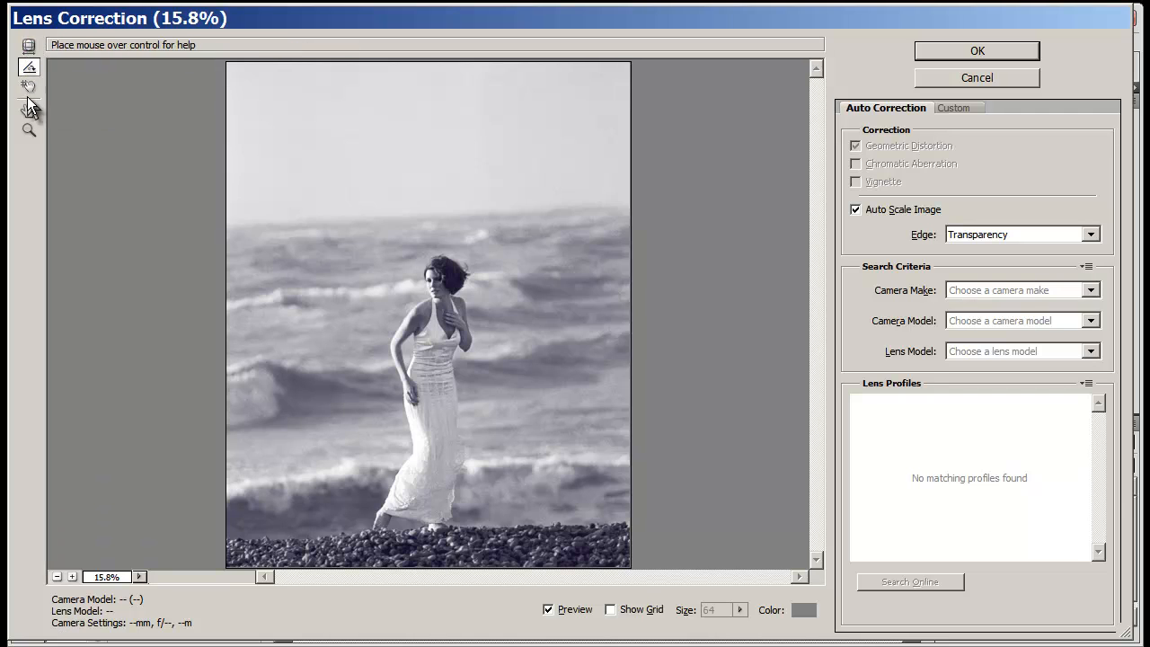
{"action": "mouse_move", "coordinate": [29, 45]}
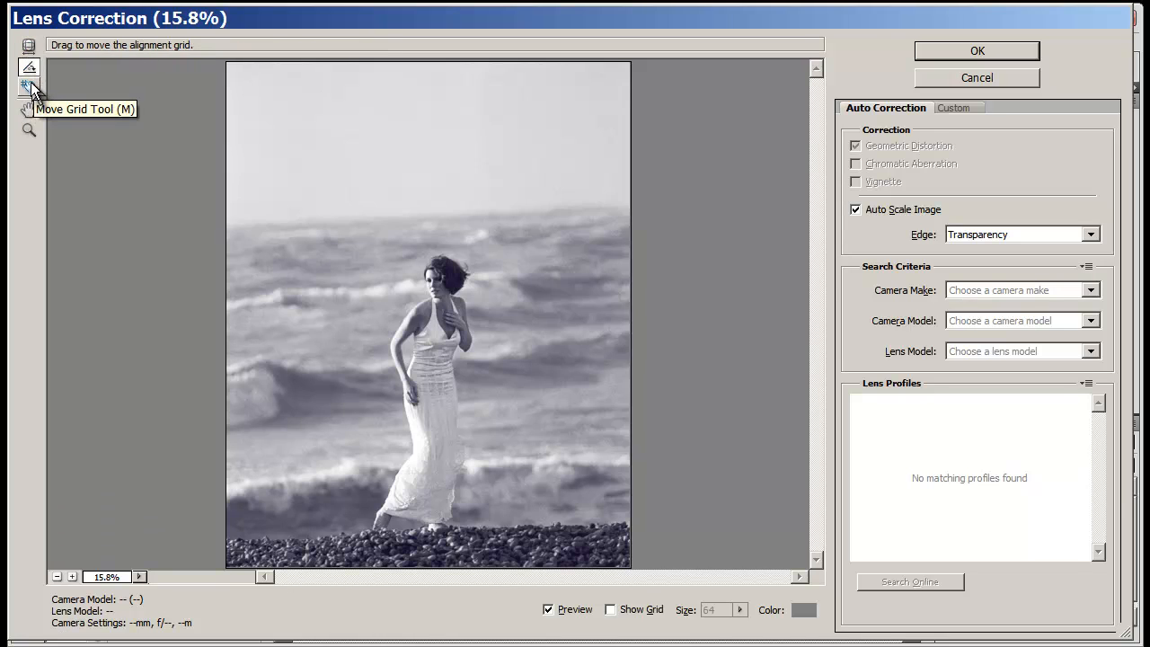
Step: Choose the Straighten Tool (A) inside the Lens Correction dialog
{"action": "left_click", "coordinate": [29, 110]}
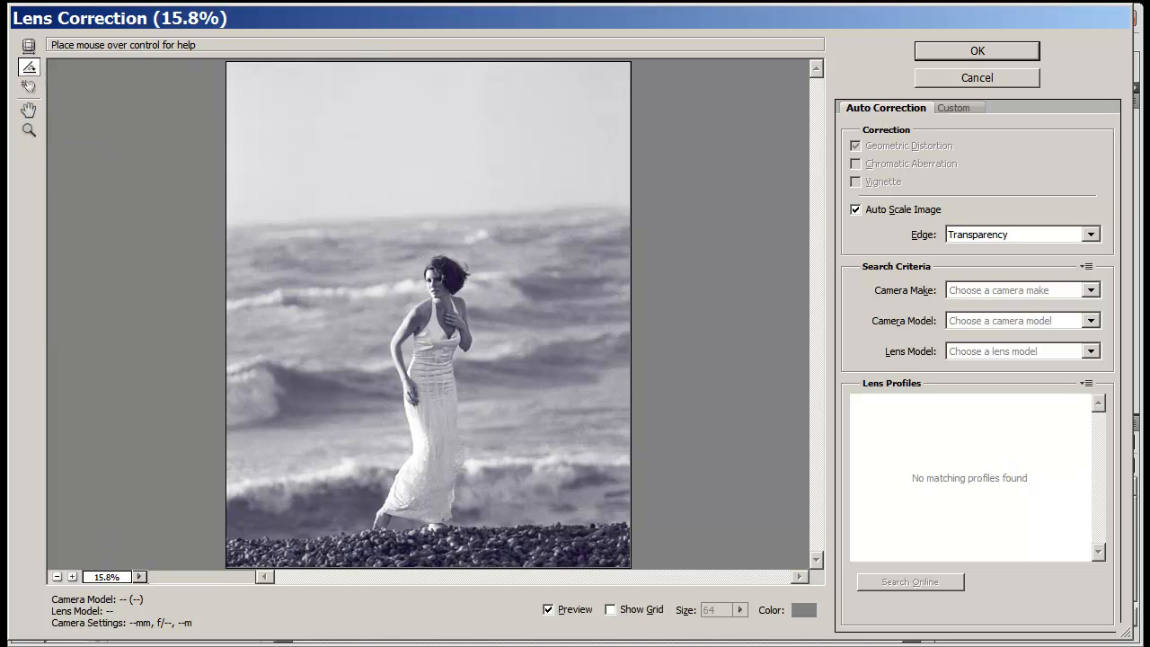
{"action": "mouse_move", "coordinate": [29, 68]}
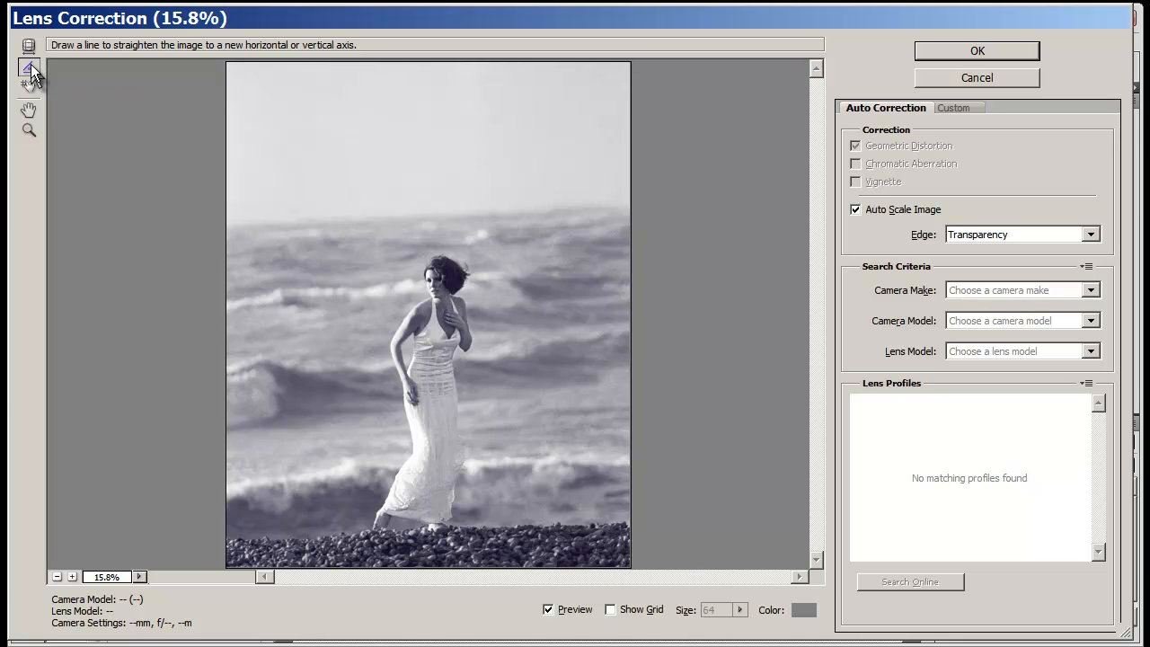
{"action": "mouse_move", "coordinate": [29, 68]}
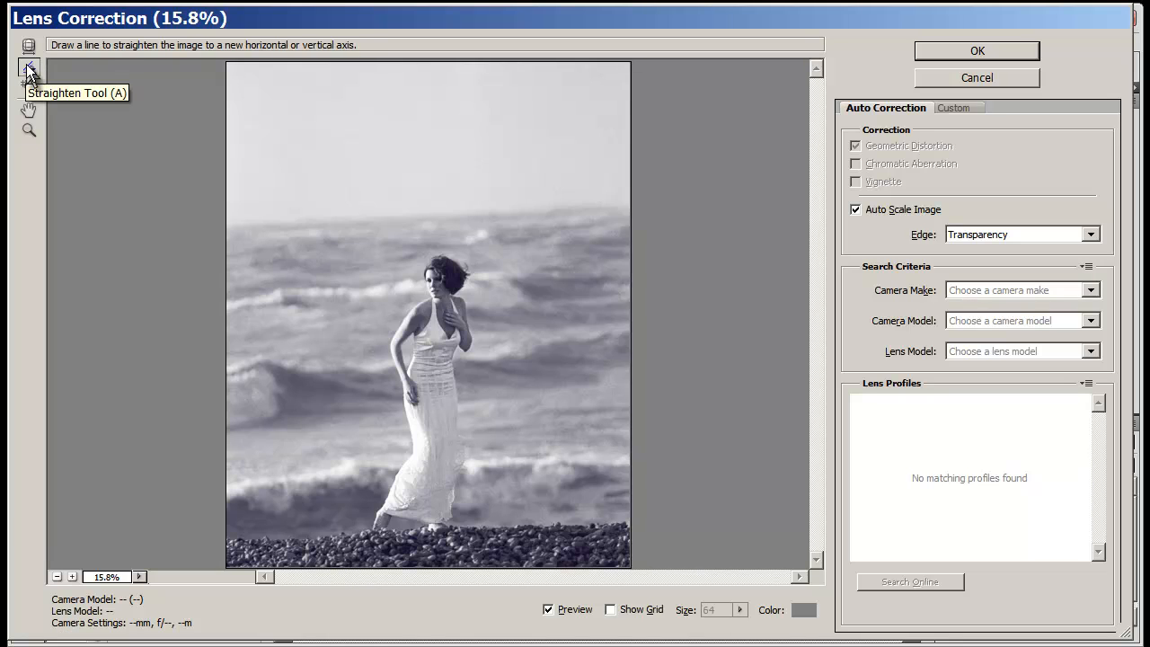
{"action": "mouse_move", "coordinate": [399, 209]}
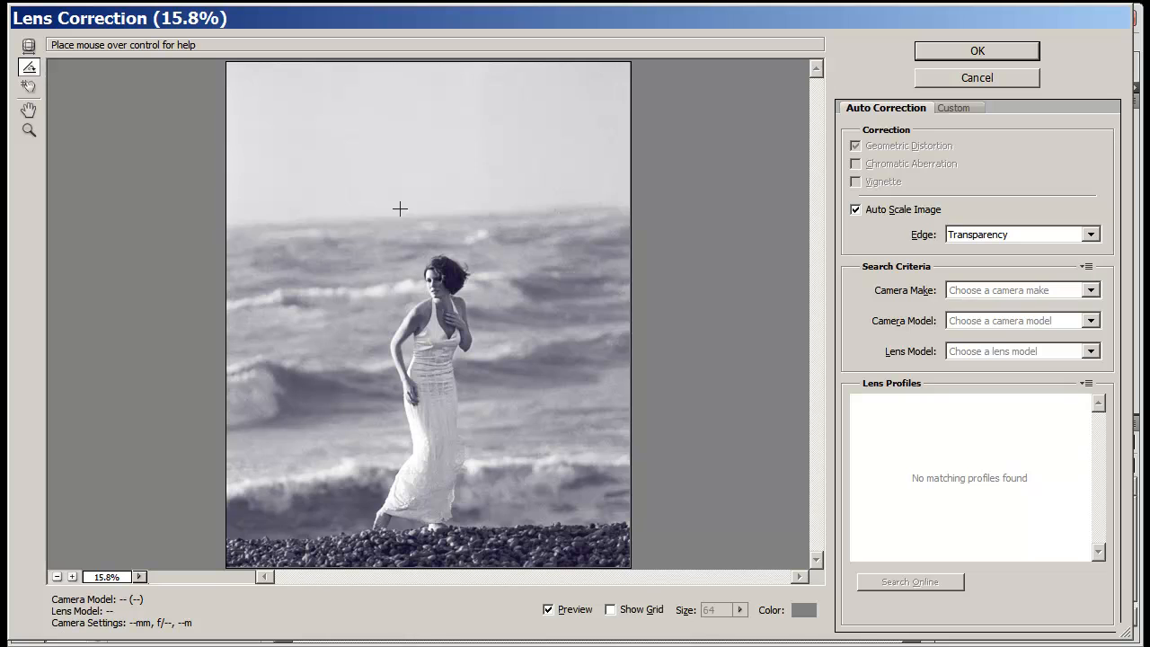
{"action": "left_click_drag", "start_coordinate": [378, 215], "coordinate": [482, 205]}
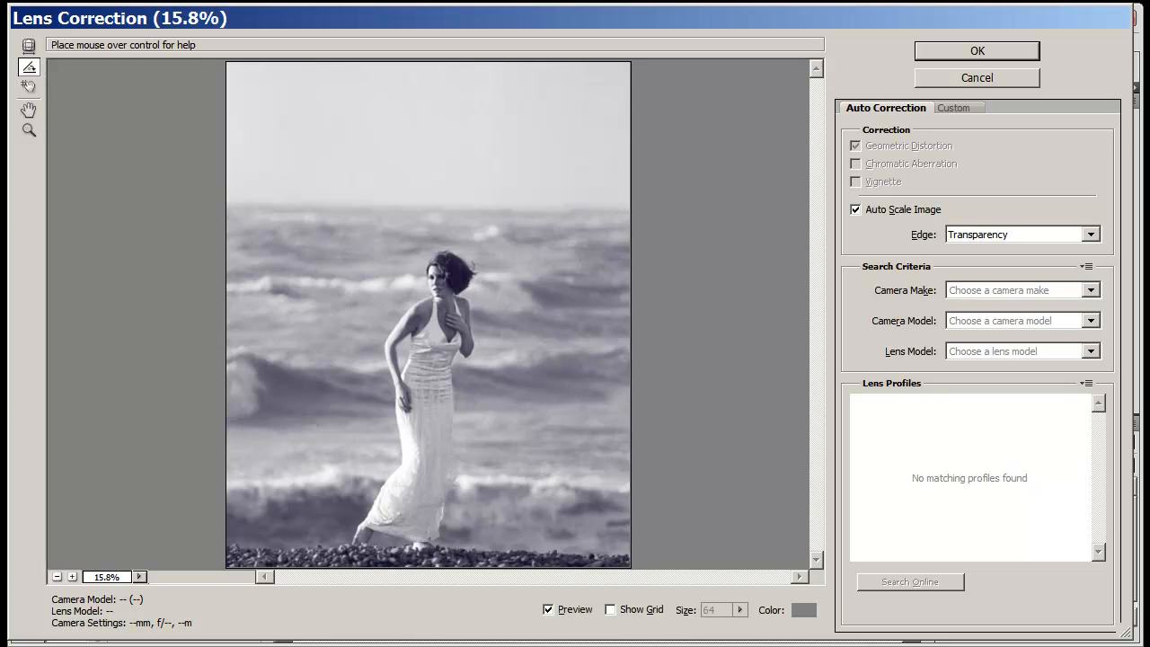
{"action": "mouse_move", "coordinate": [352, 212]}
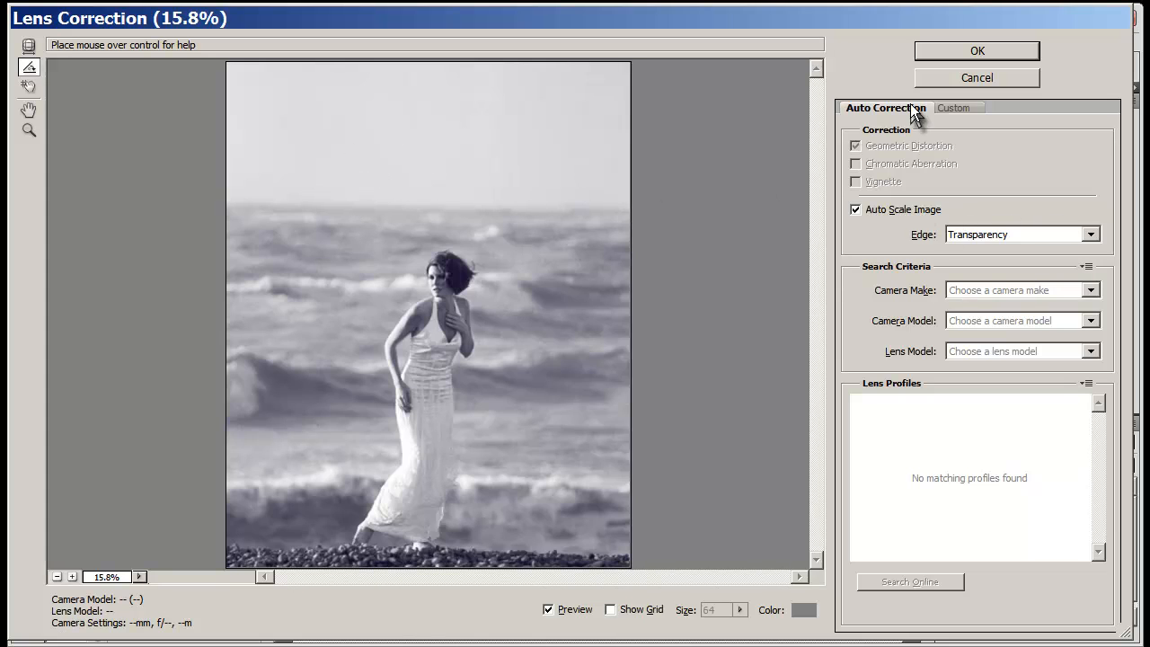
{"action": "mouse_move", "coordinate": [935, 171]}
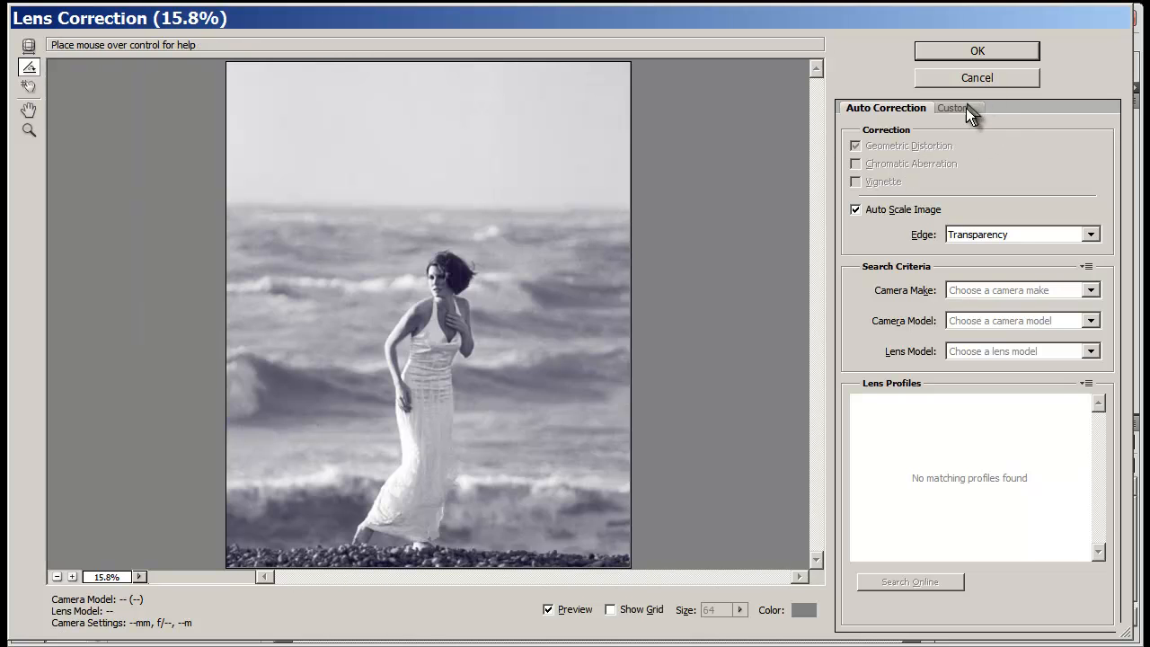
{"action": "mouse_move", "coordinate": [968, 125]}
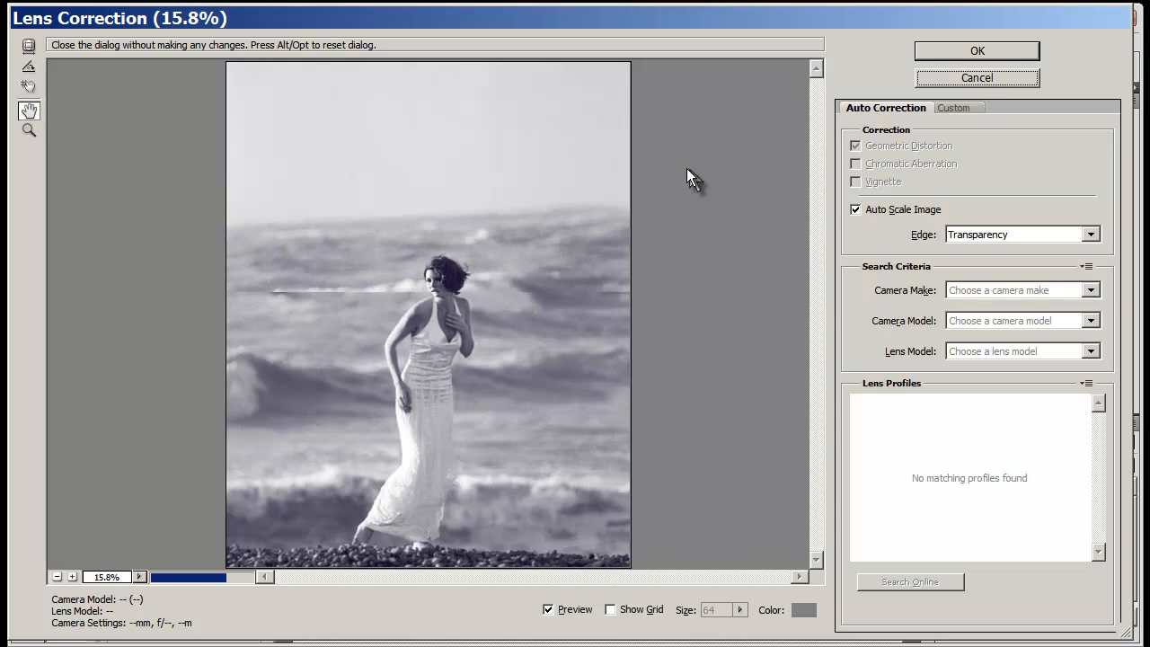
{"action": "left_click", "coordinate": [29, 68]}
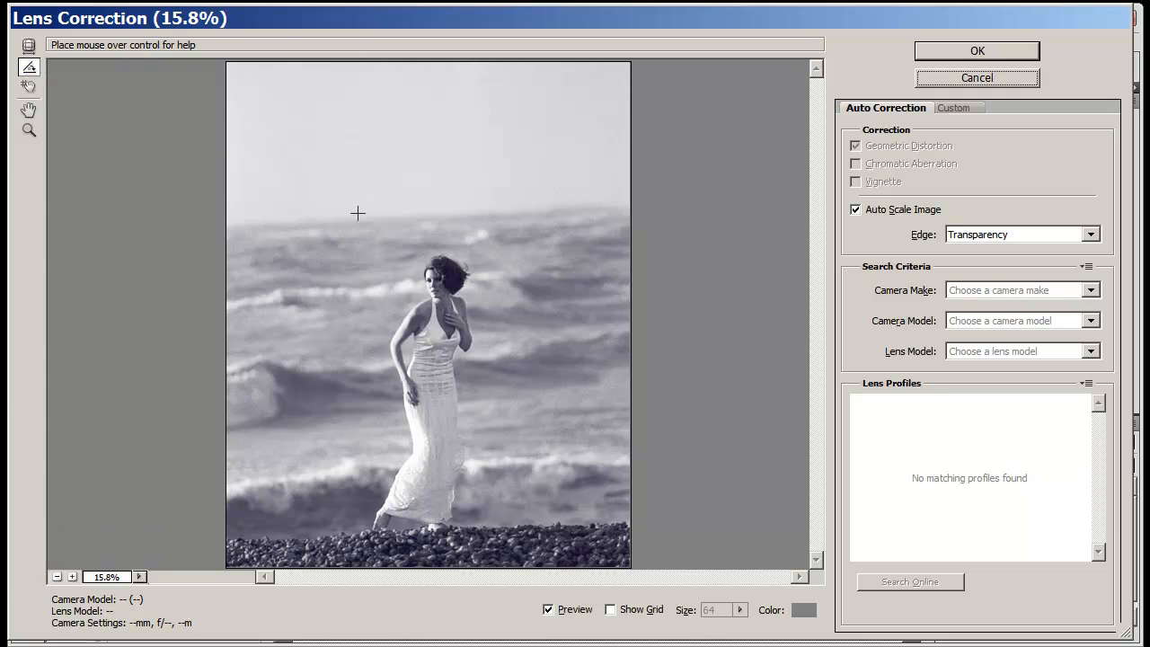
Step: Draw the straighten line along the sea horizon and apply Lens Correction to Layer 1
{"action": "left_click_drag", "start_coordinate": [357, 214], "coordinate": [502, 208]}
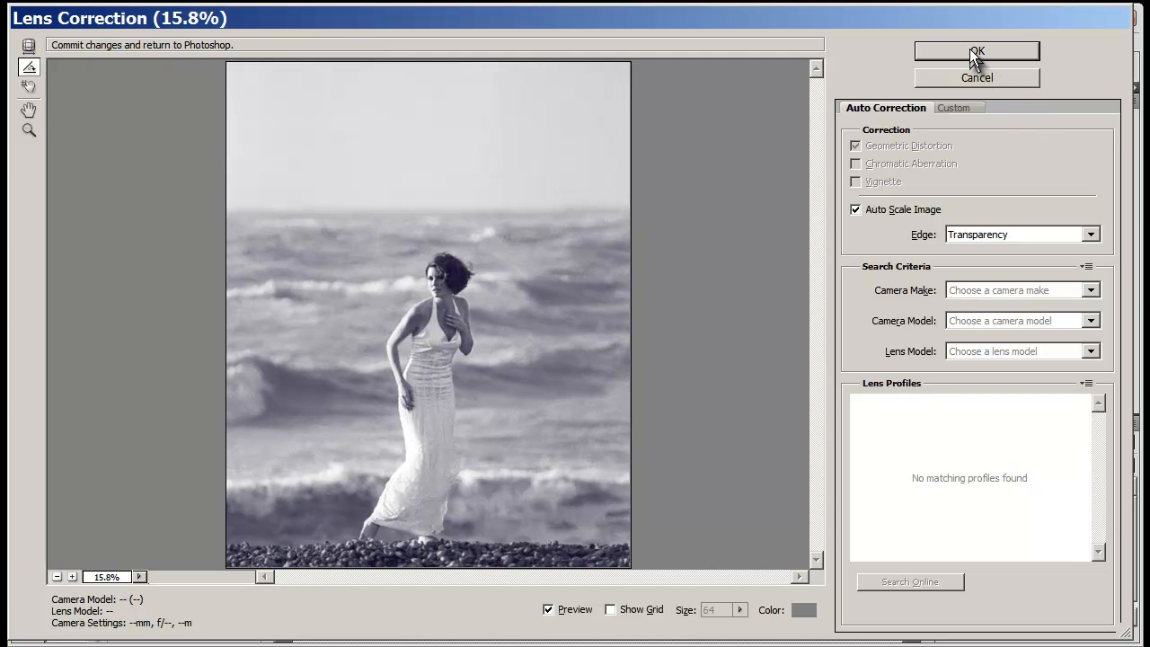
{"action": "left_click", "coordinate": [977, 50]}
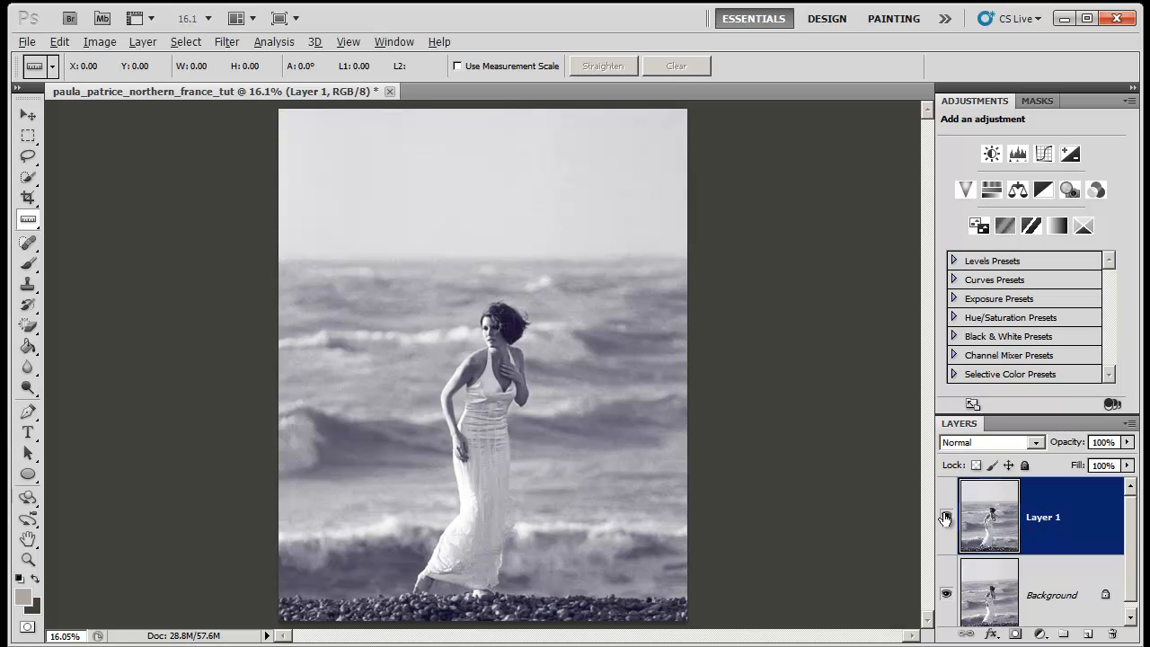
Step: Toggle Layer 1's visibility to compare the leveled photo with the tilted original
{"action": "left_click", "coordinate": [945, 518]}
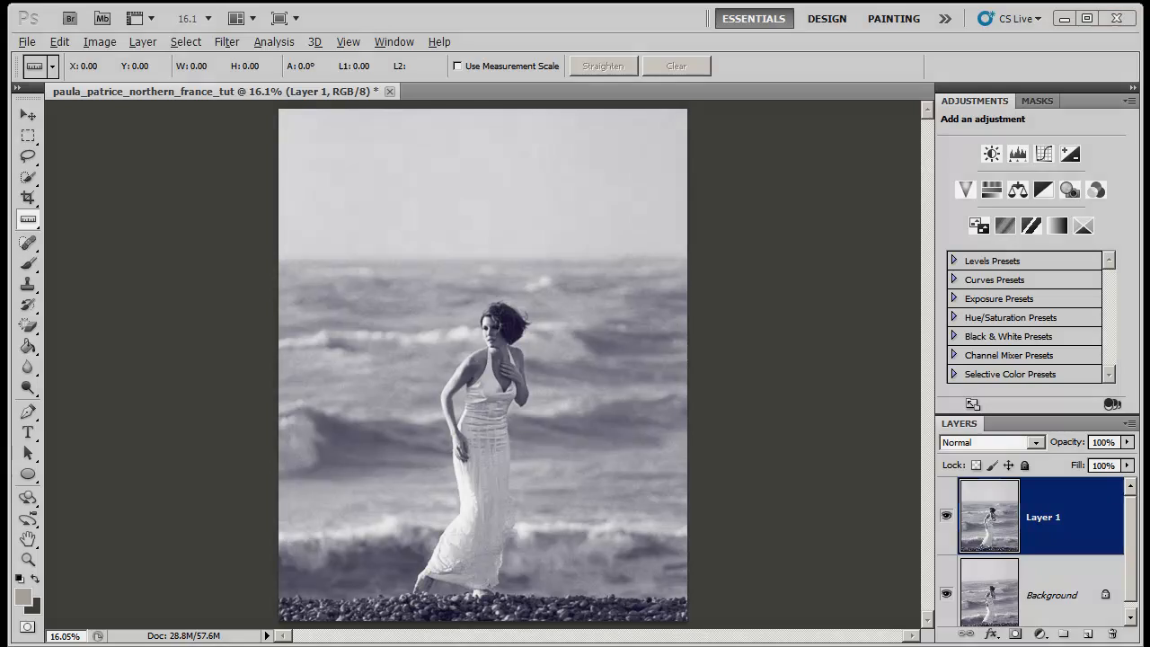